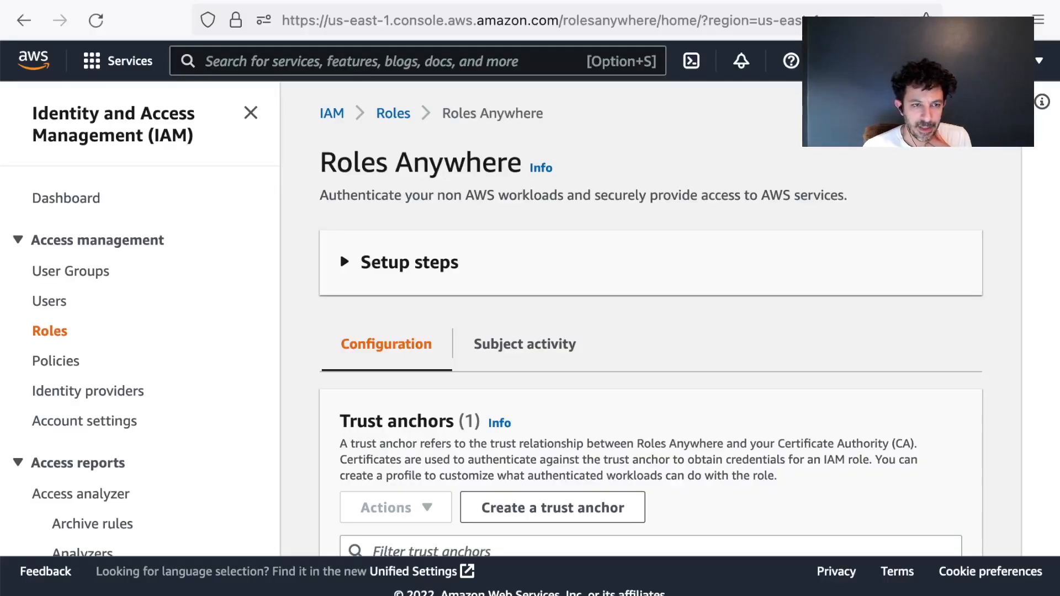
pyautogui.moveTo(395, 263)
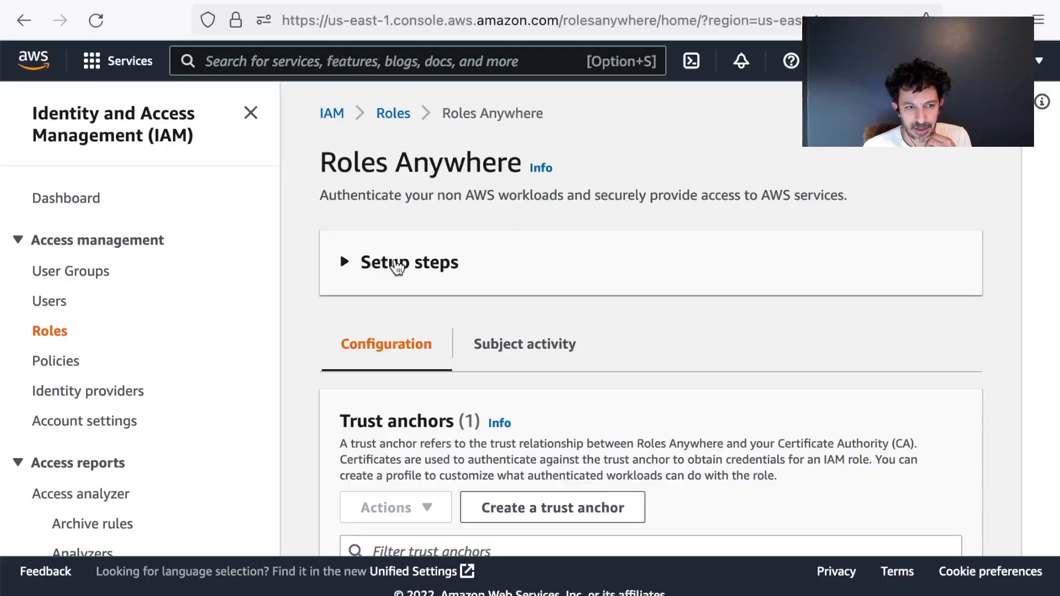
# - Inspect the vic-root-ca trust anchor's details, then return to the Roles Anywhere overview
pyautogui.scroll(-3)
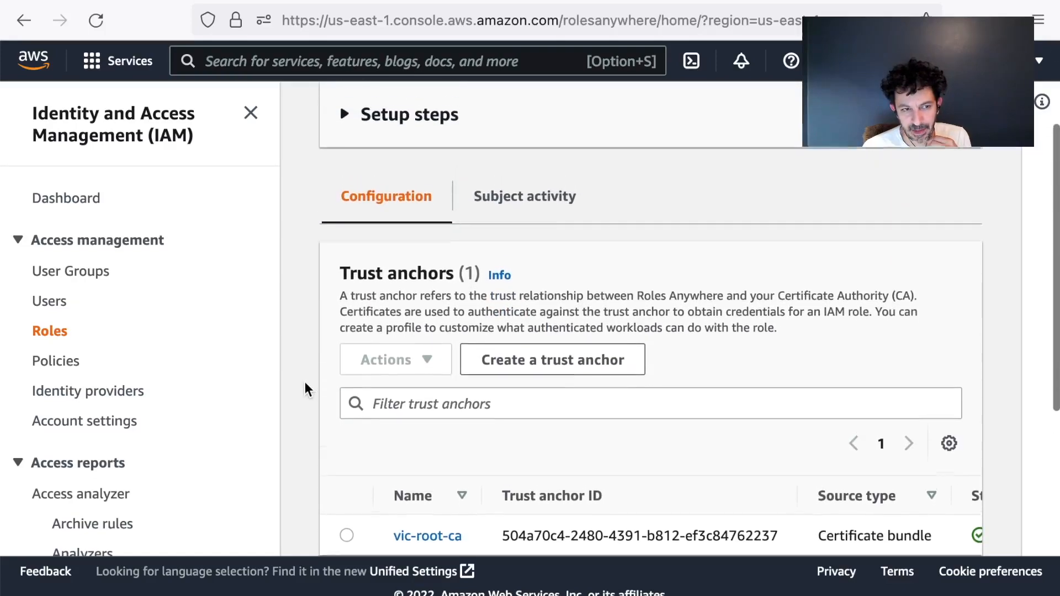
pyautogui.scroll(-3)
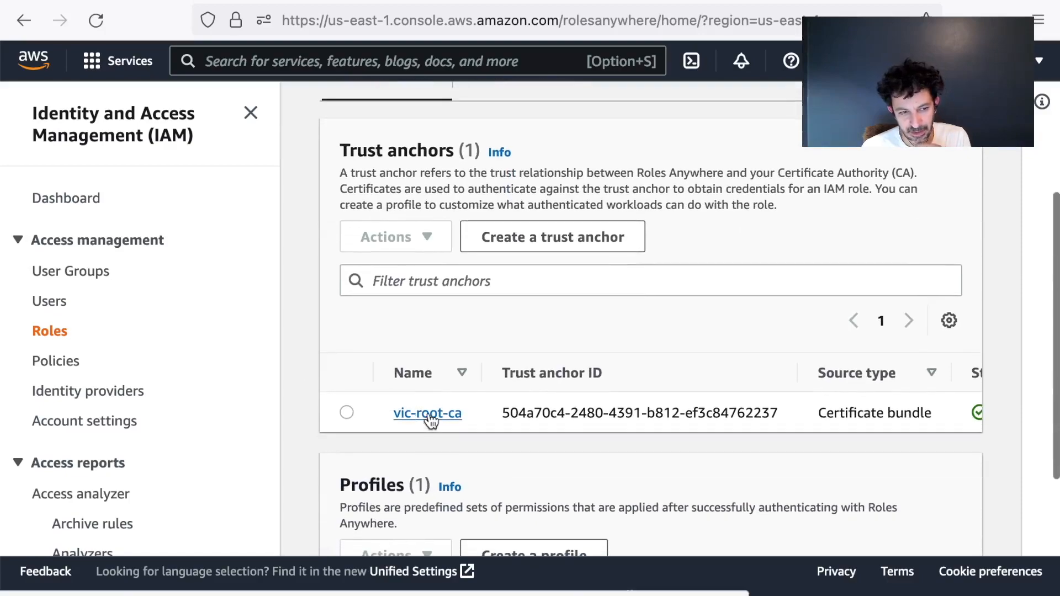
pyautogui.click(428, 413)
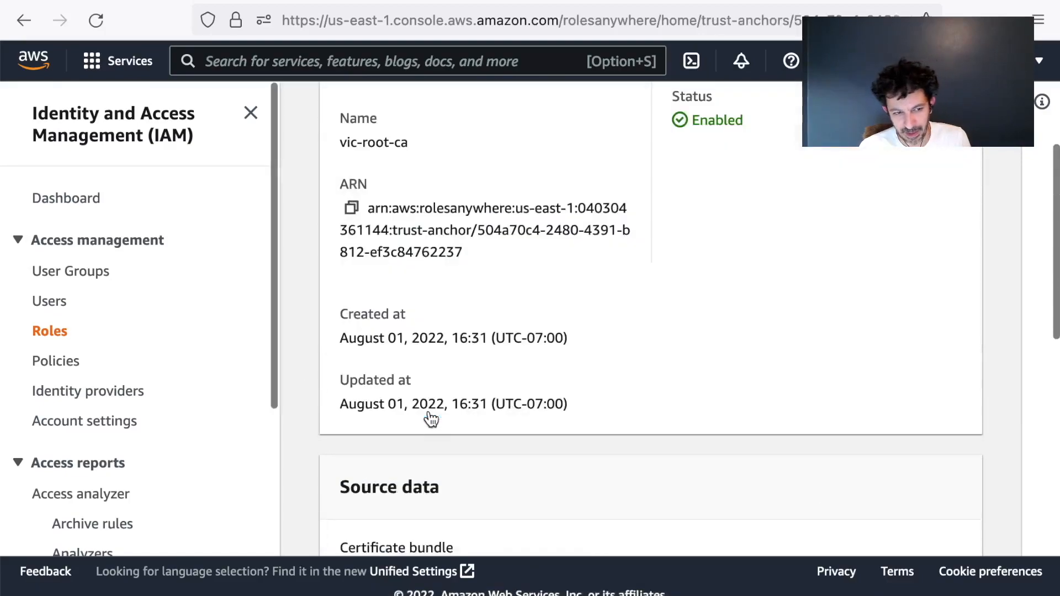
pyautogui.scroll(3)
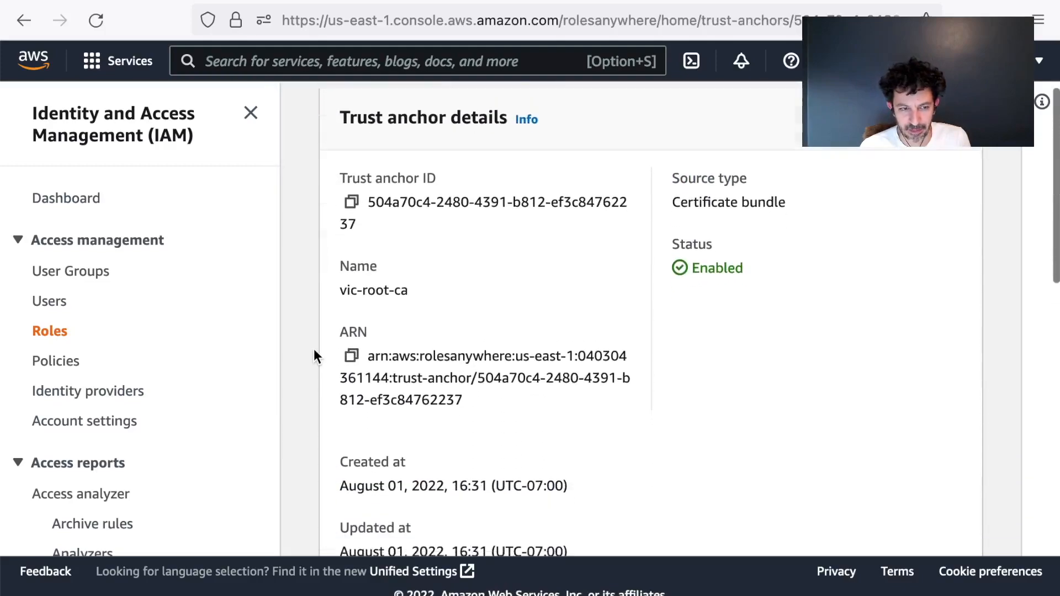
pyautogui.scroll(-3)
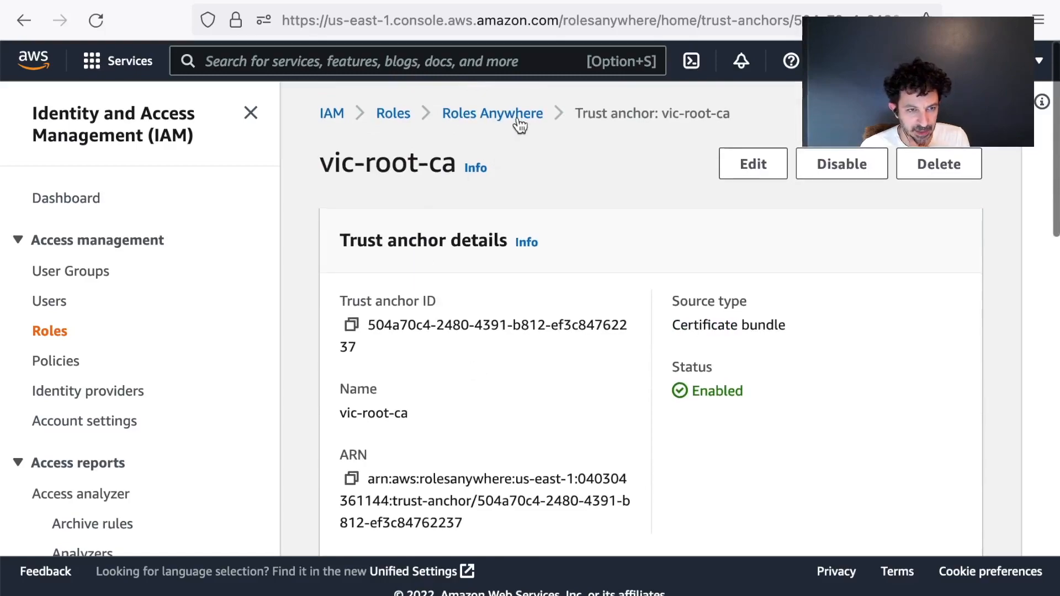
pyautogui.click(492, 113)
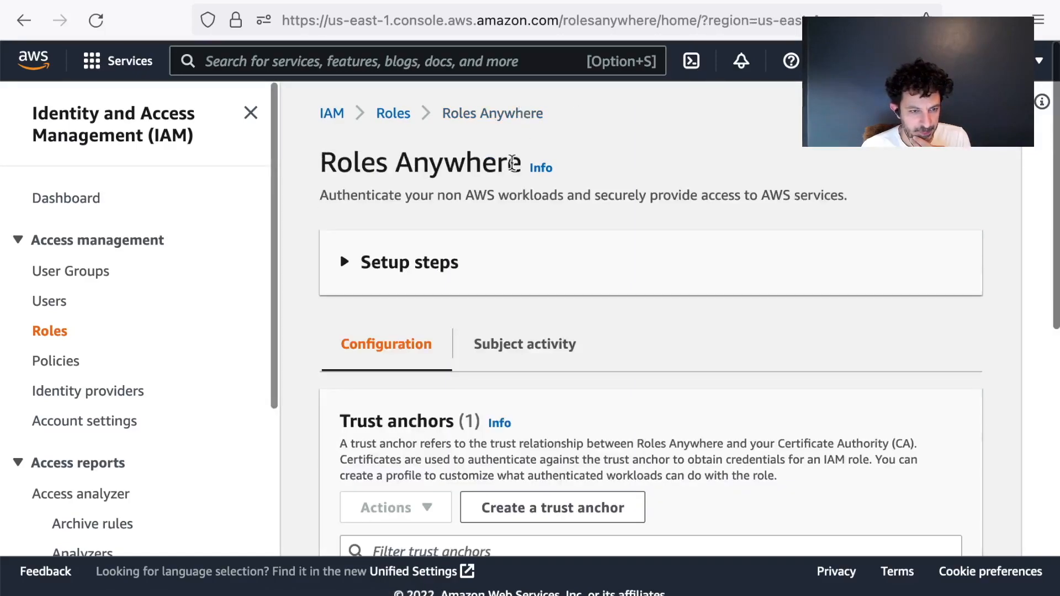
# - Open the S3-Read-Only profile and review its Roles and Managed policies sections
pyautogui.scroll(-3)
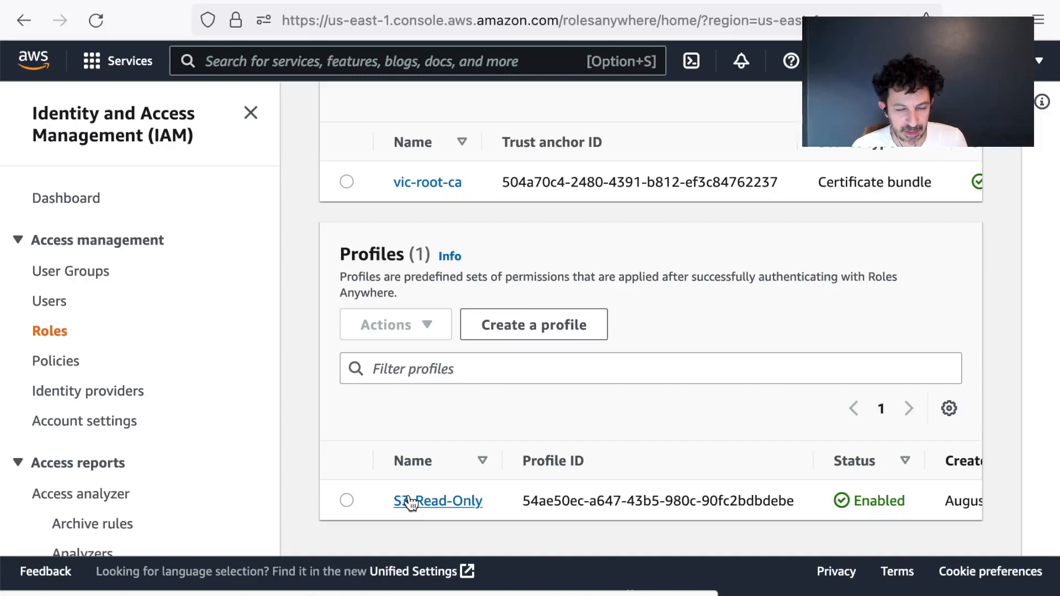
pyautogui.click(437, 500)
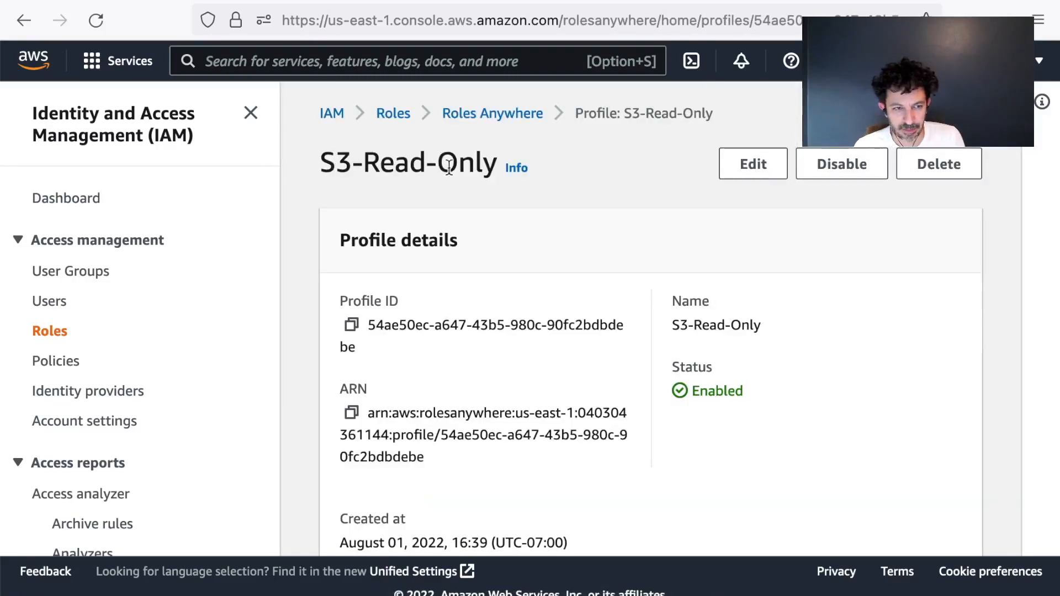
pyautogui.scroll(-3)
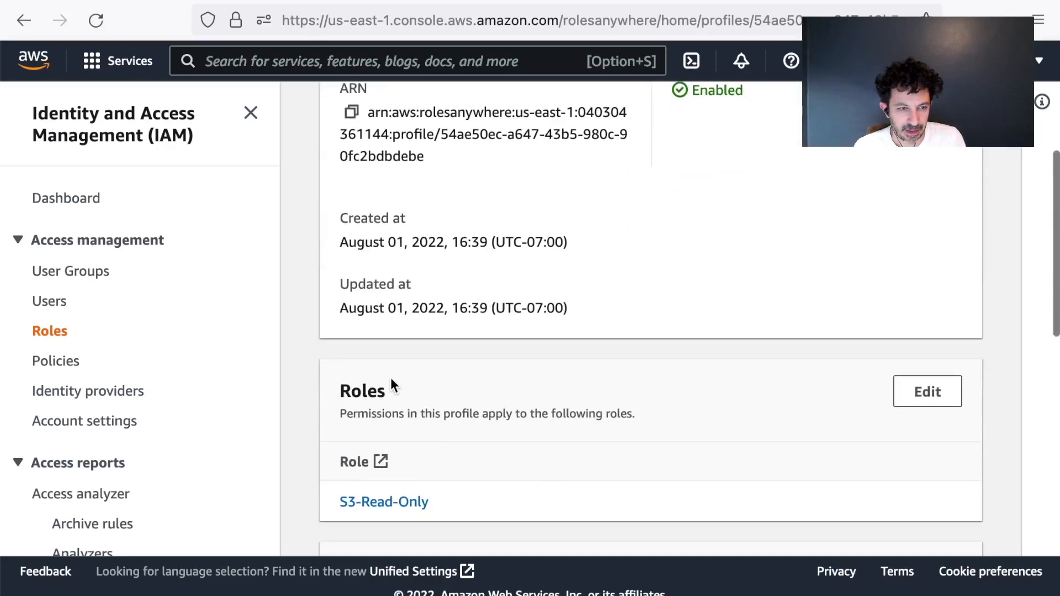
pyautogui.scroll(-3)
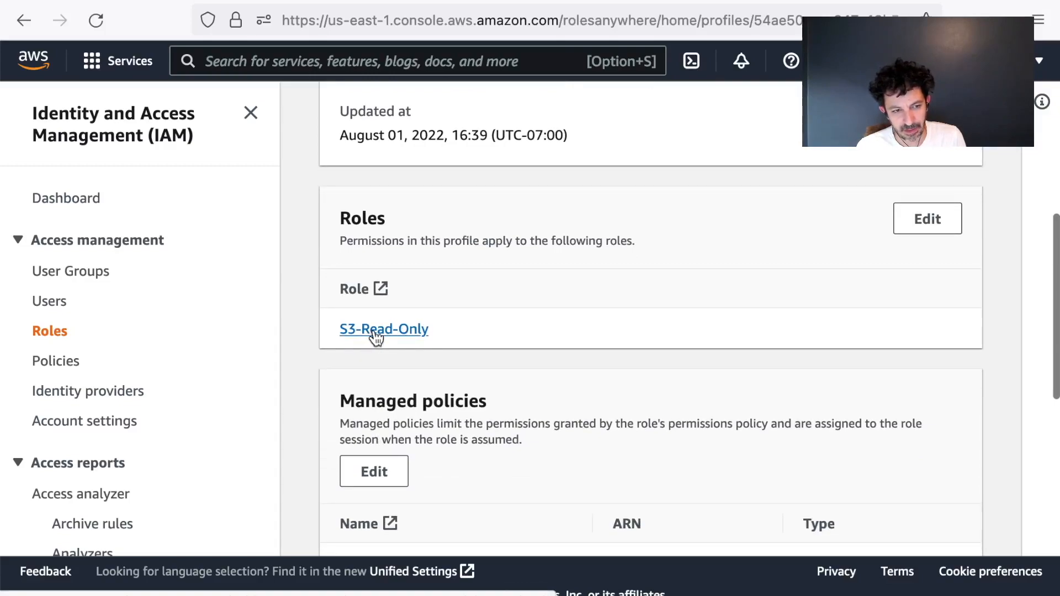
pyautogui.scroll(-3)
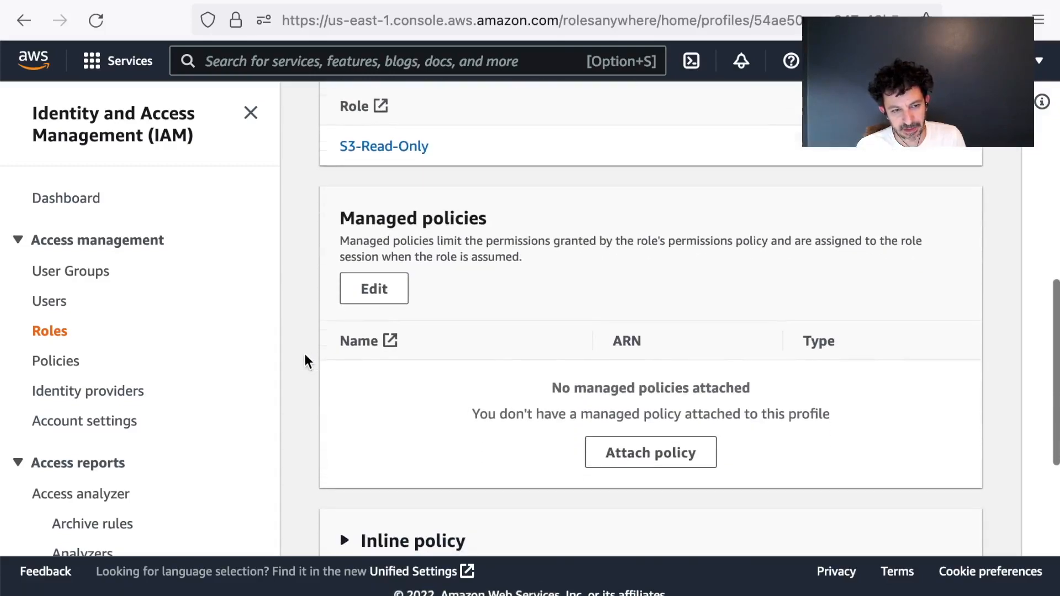
pyautogui.moveTo(526, 367)
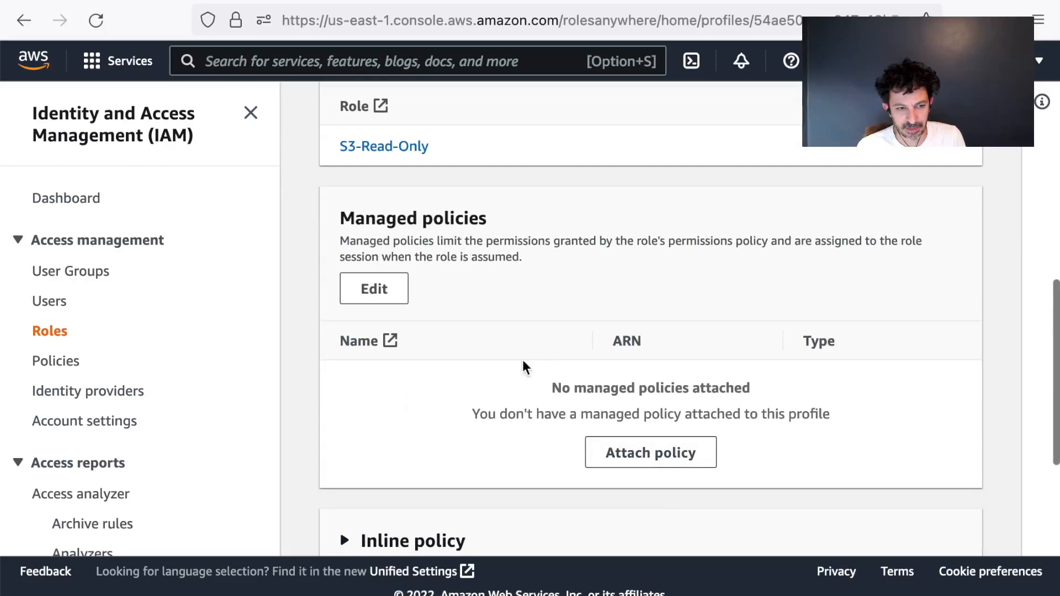
pyautogui.scroll(-3)
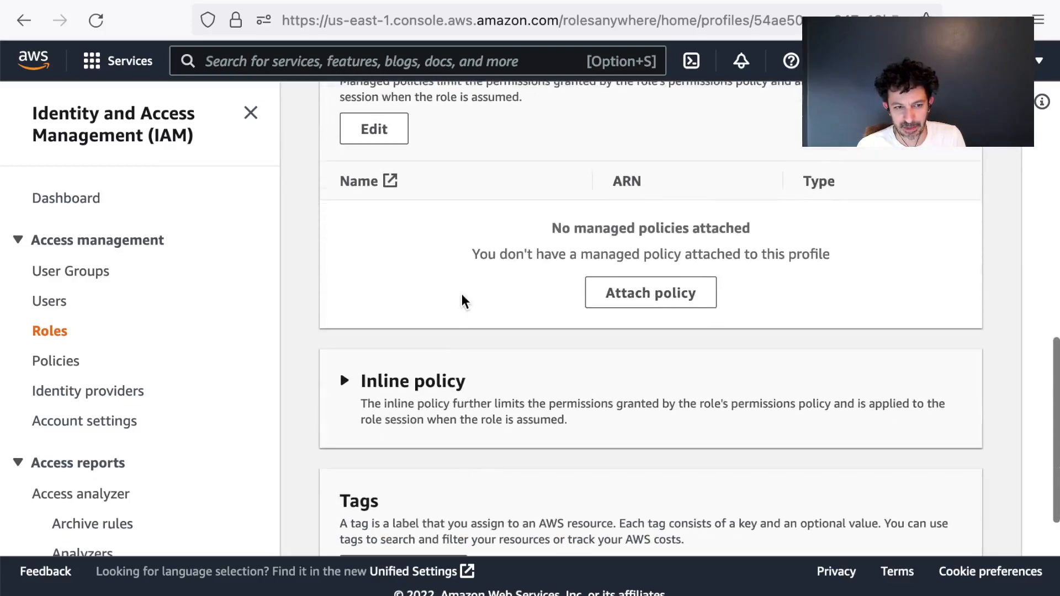
pyautogui.scroll(3)
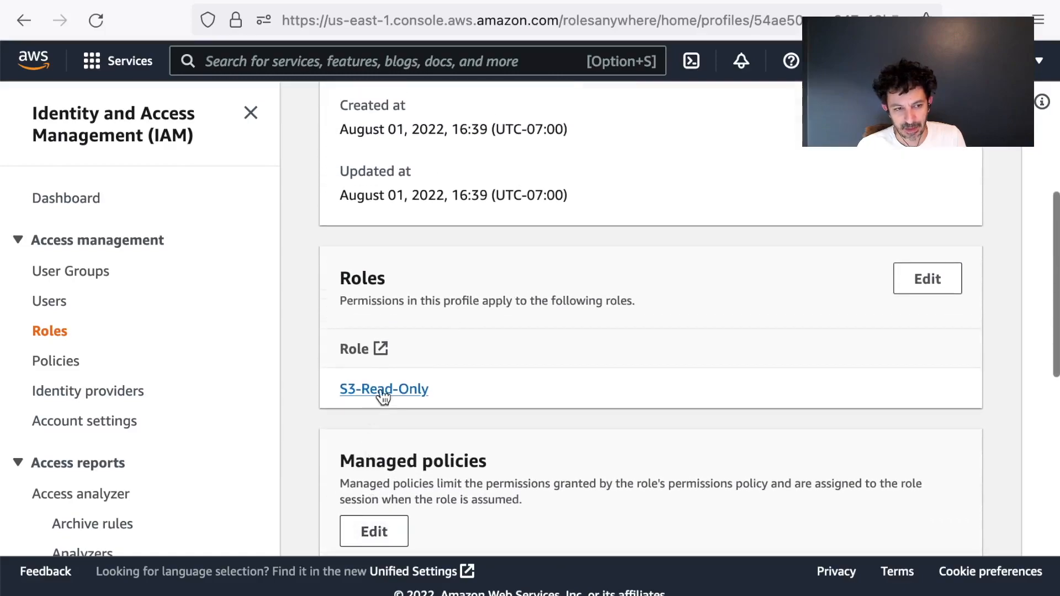
# - Open the linked S3-Read-Only IAM role and view its AmazonS3ReadOnlyAccess permissions policy
pyautogui.click(383, 389)
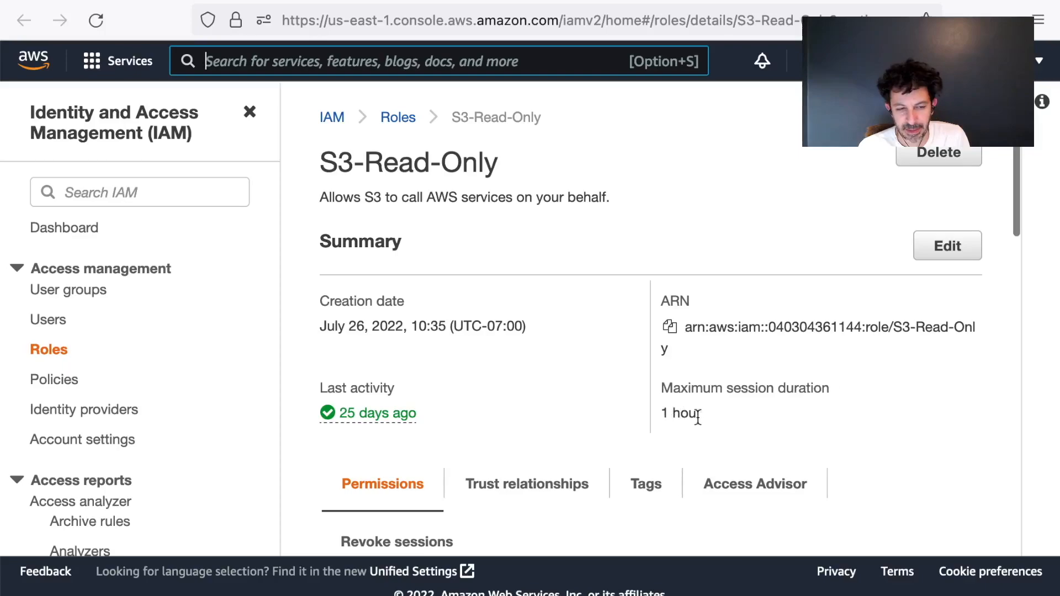
pyautogui.scroll(-3)
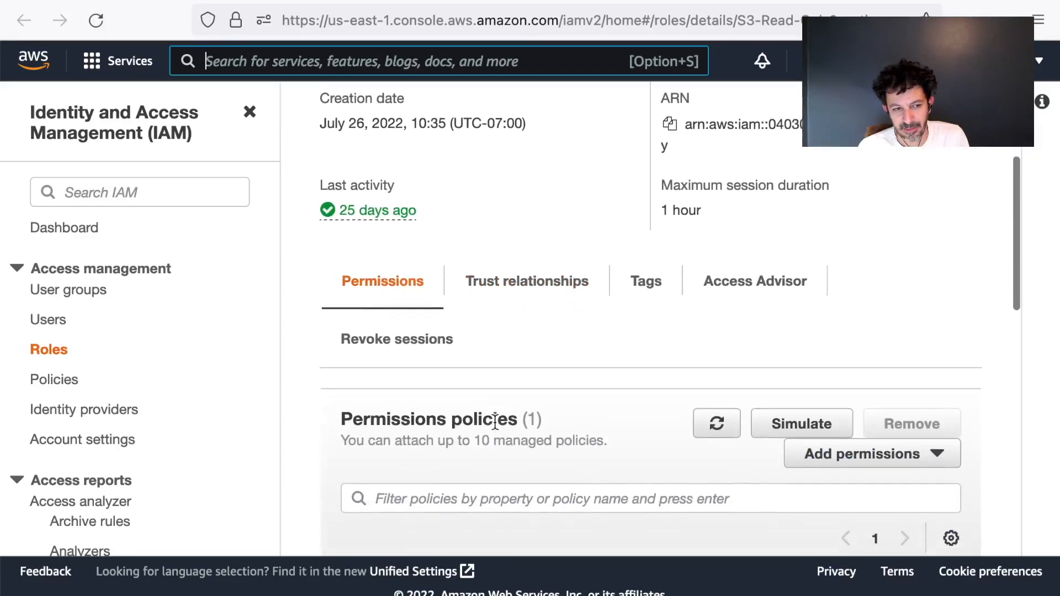
pyautogui.scroll(-3)
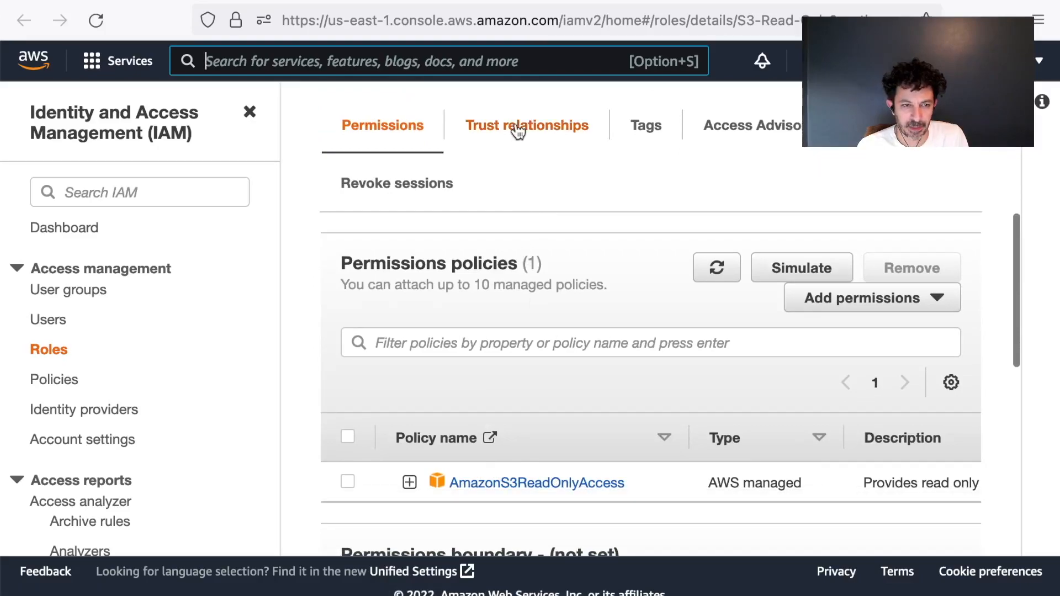
# - Review the role's trust policy condition on *.step.lan, then return to the Roles Anywhere profile
pyautogui.click(526, 126)
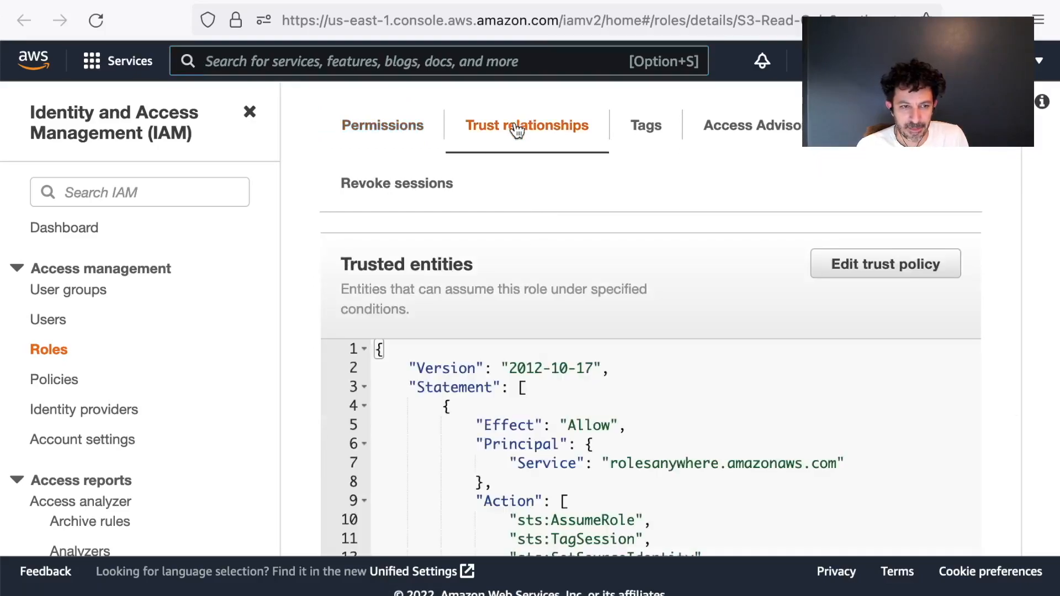
pyautogui.scroll(-3)
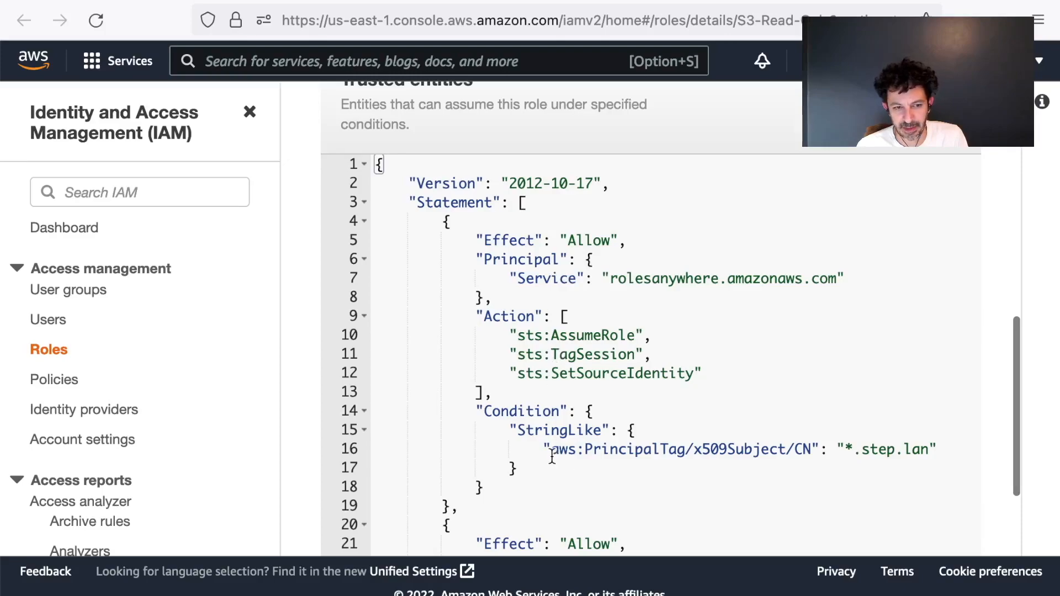
pyautogui.moveTo(478, 410); pyautogui.dragTo(518, 467)
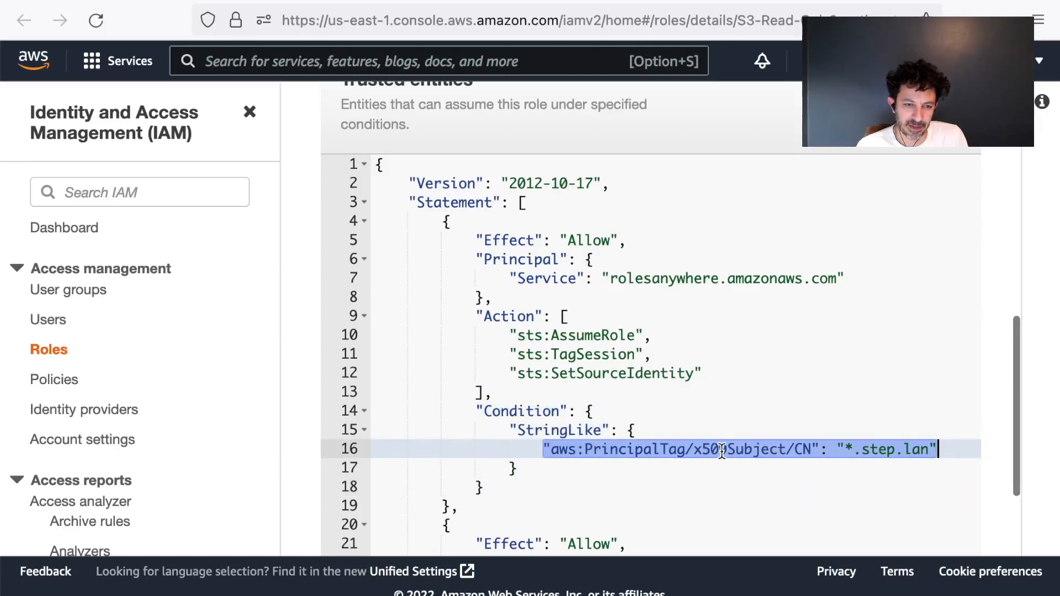
pyautogui.click(710, 448)
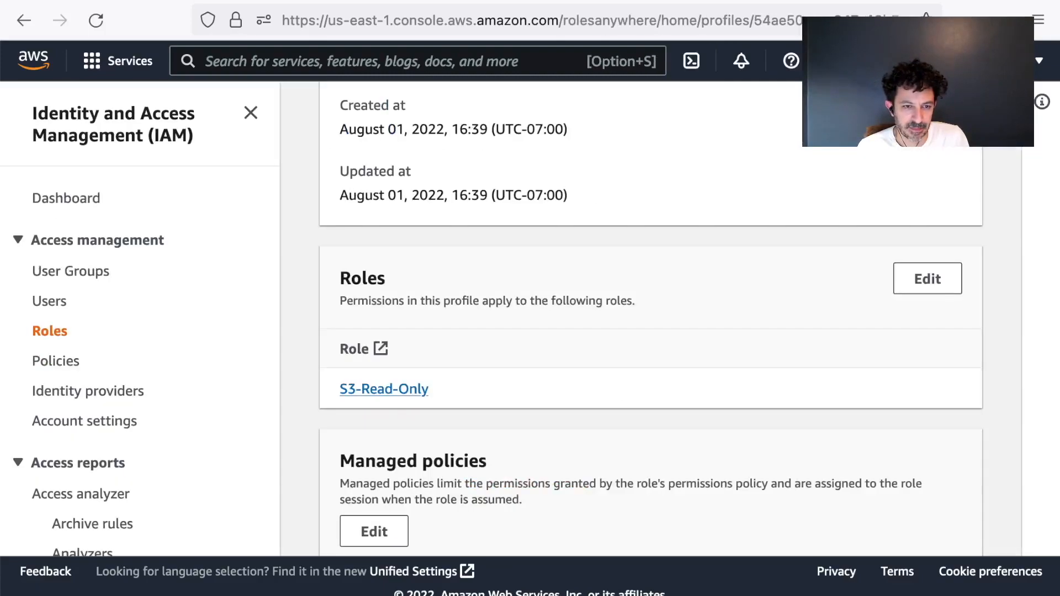
pyautogui.moveTo(579, 328)
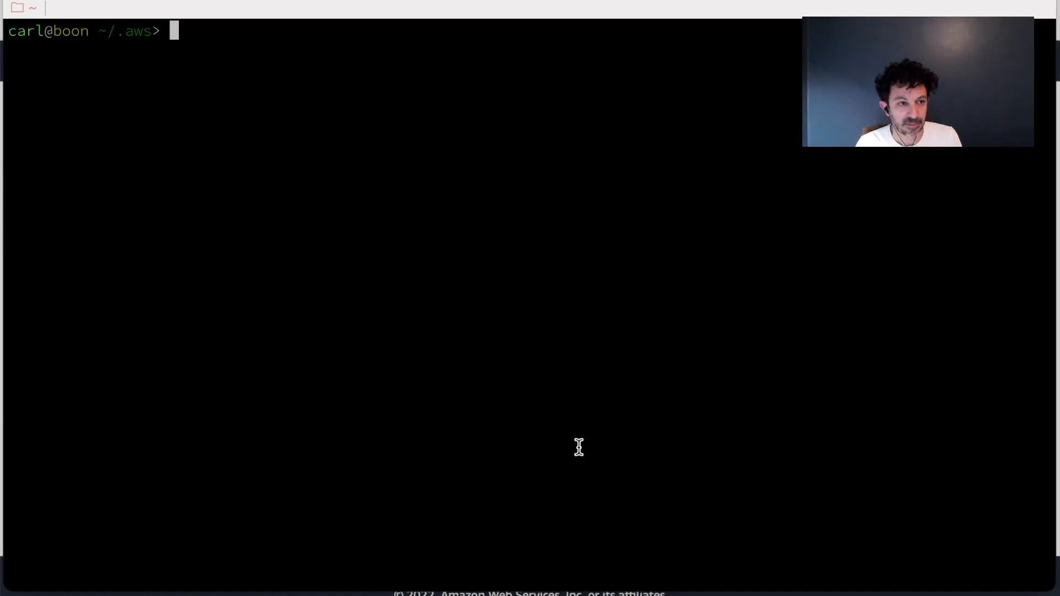
# - List the contents of the ~/.aws folder
pyautogui.write('ls')
pyautogui.write('more config')
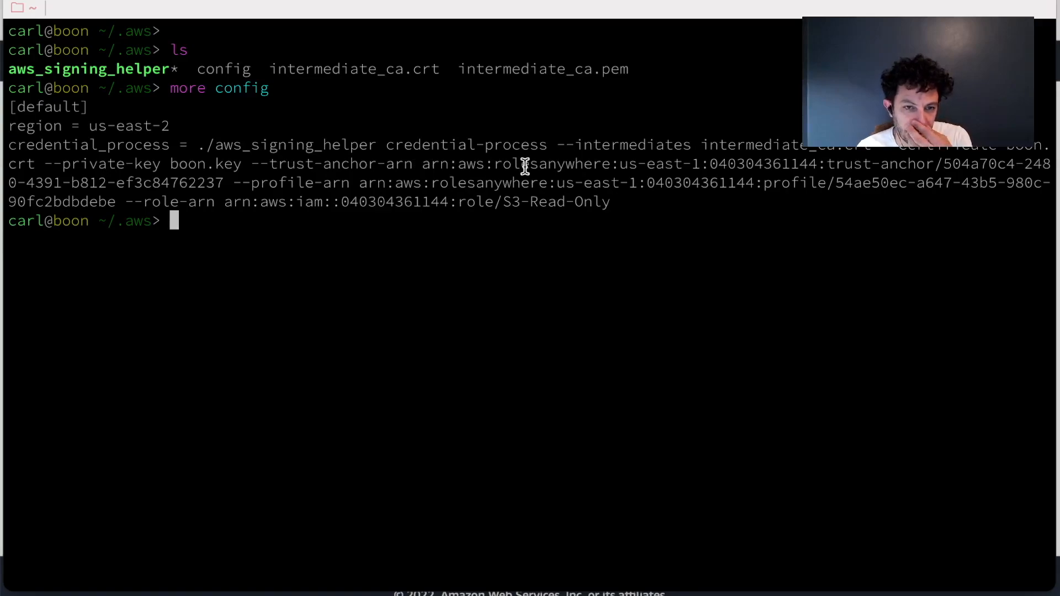
pyautogui.moveTo(338, 177)
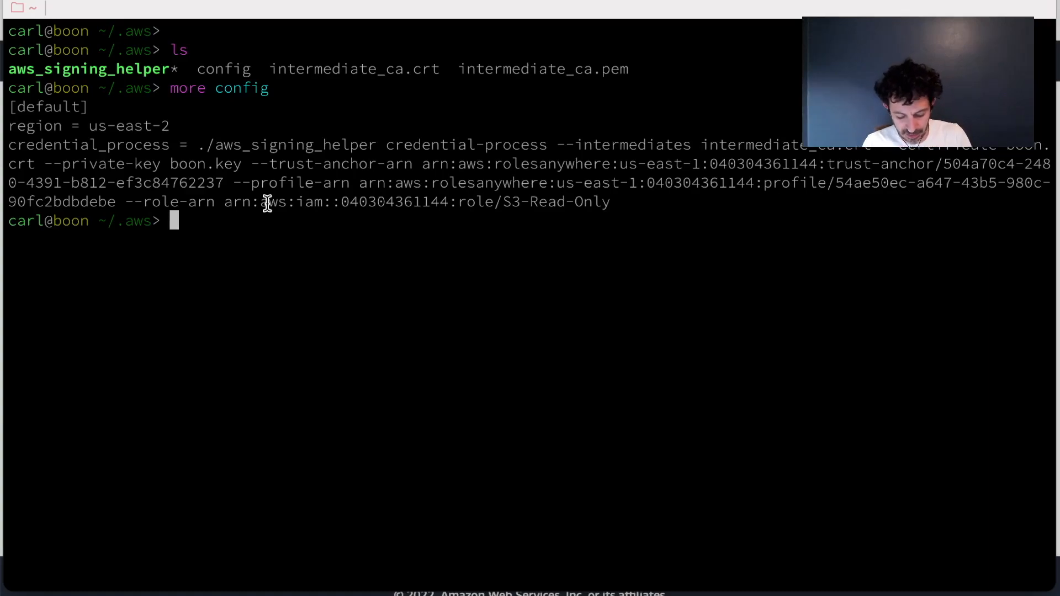
# - Issue a boon.step.lan certificate, inspect boon.crt briefly, and list S3 buckets with aws s3 ls
pyautogui.write('step ca certificate boon.step.lan boon.crt boon.key')
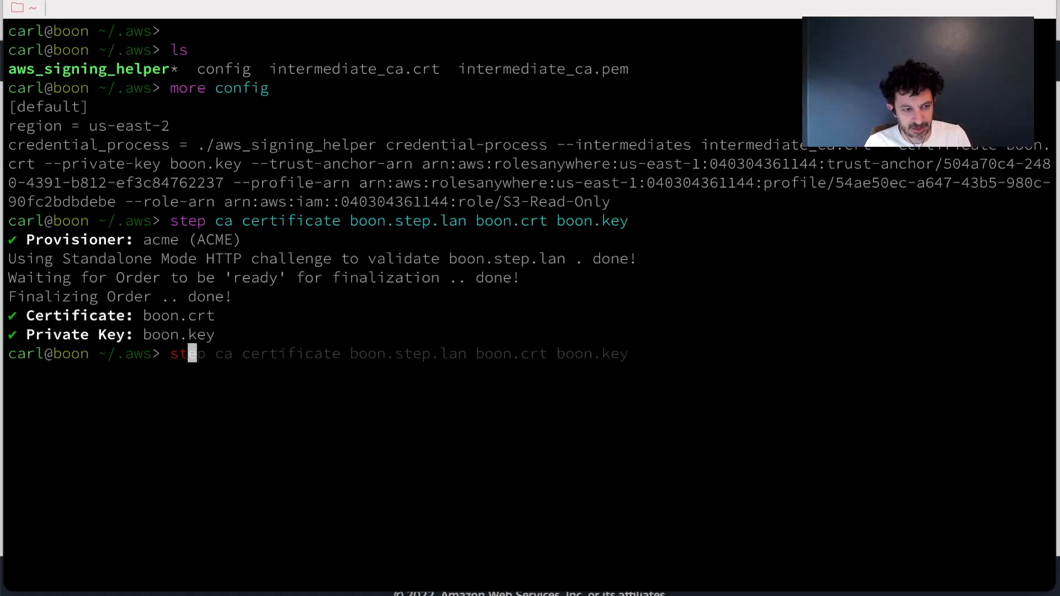
pyautogui.write('step certificate inspect boon.crt --short')
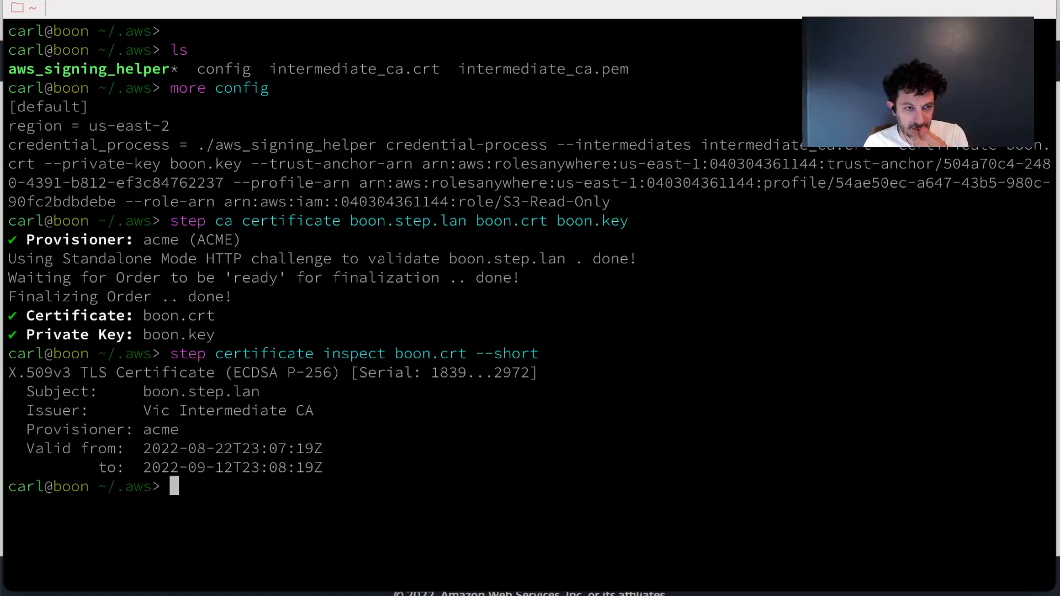
pyautogui.write('aws s3 ls')
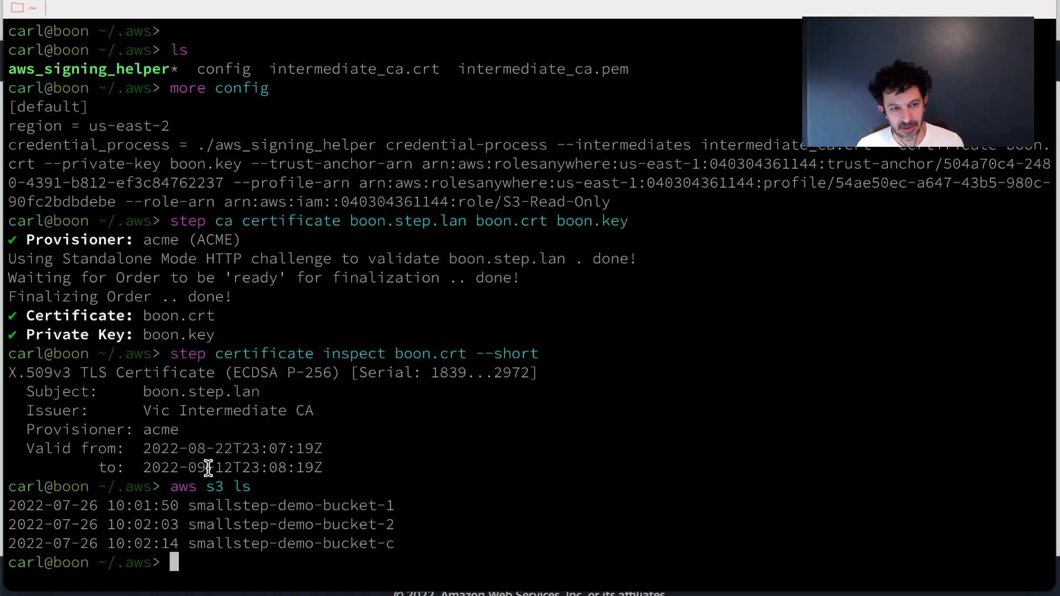
pyautogui.moveTo(277, 197)
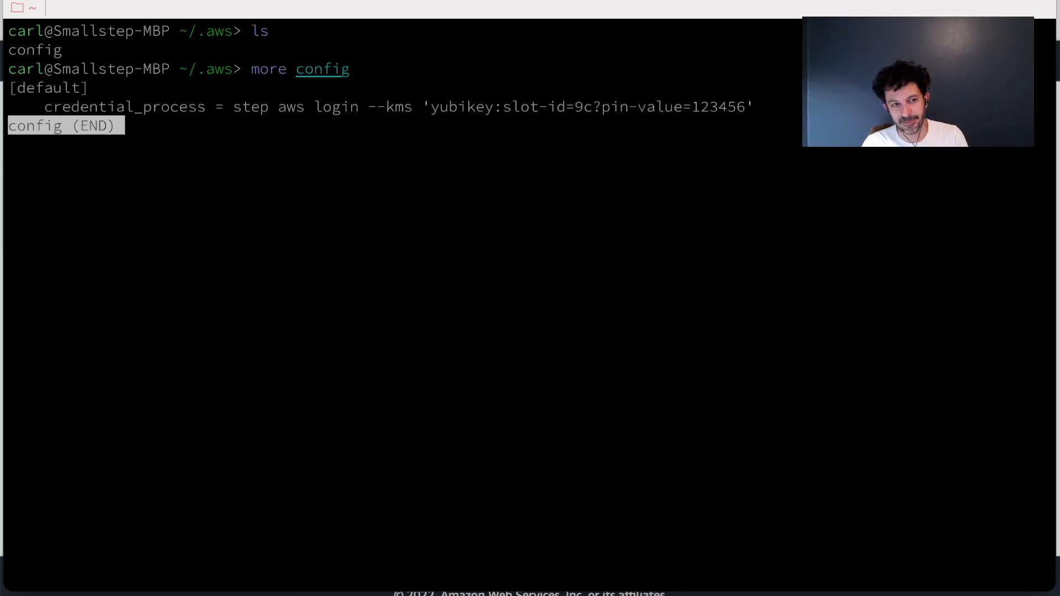
# - Create a key in YubiKey slot 9c and generate a carl.step.lan CSR saved as carl.csr
pyautogui.press('q')
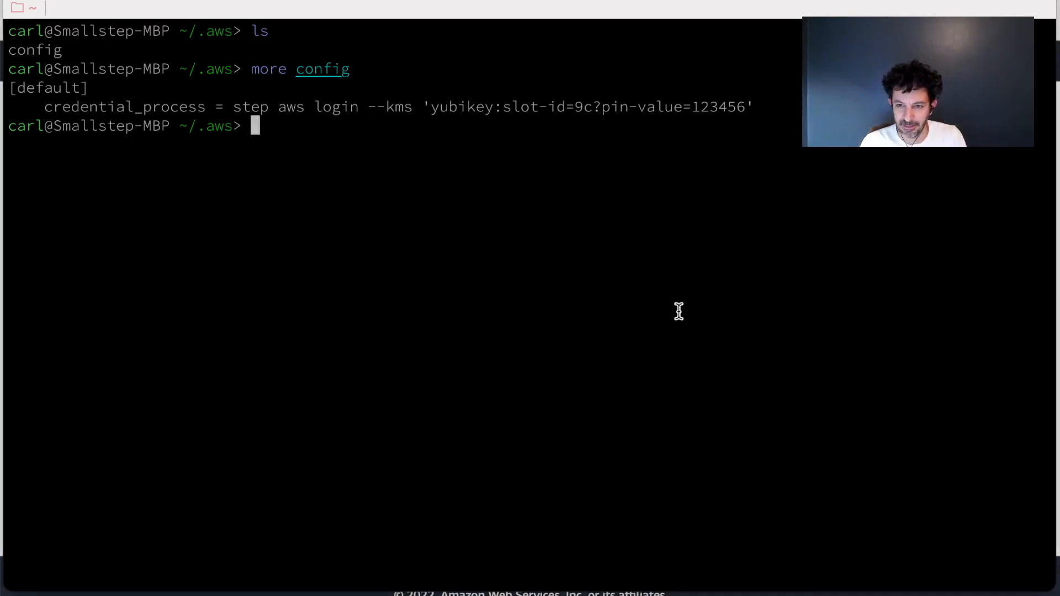
pyautogui.write("step kms create 'yubikey:slot-id=9c' \\")
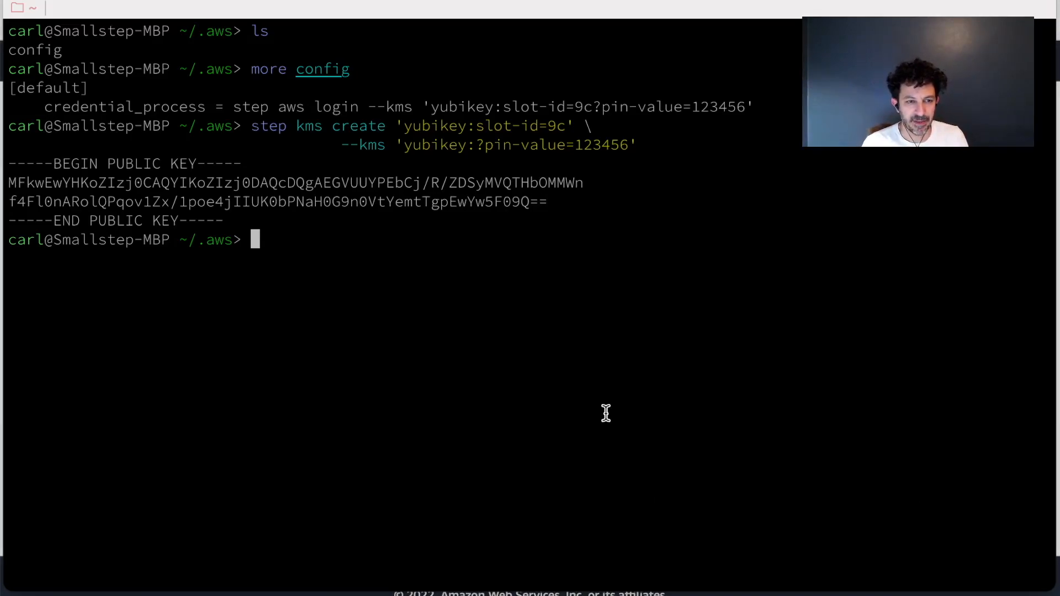
pyautogui.write('step certificate create --csr \\')
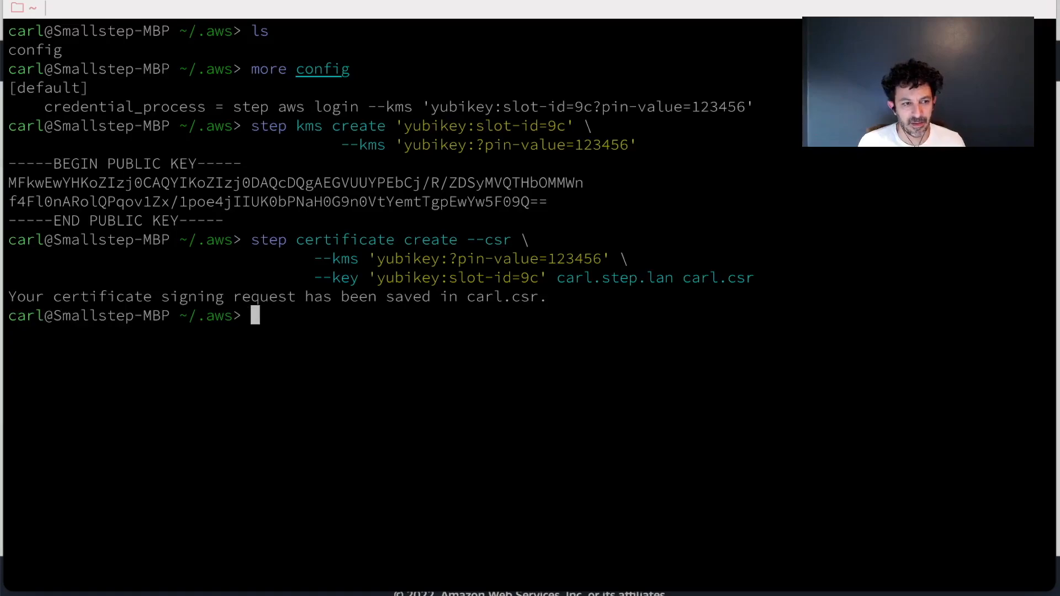
# - Run step aws login with the YubiKey slot 9c key, inspect carl.csr, and sign it into carl.crt
pyautogui.write("step aws login --kms 'yubikey:slot-id=9c?pin-value=123456'")
pyautogui.write('step certificate in')
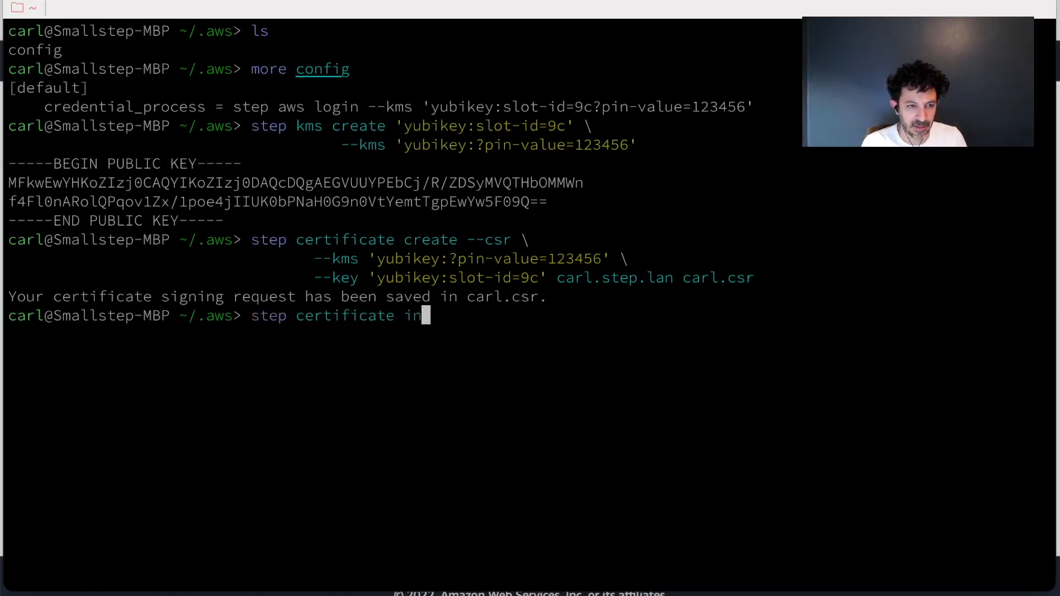
pyautogui.write('spect carl.csr')
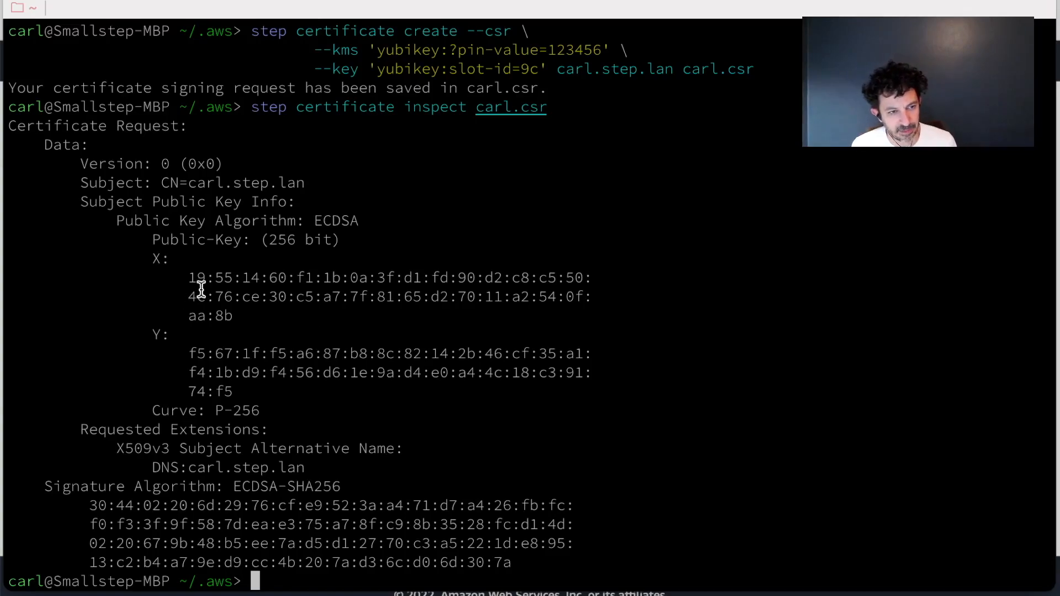
pyautogui.moveTo(375, 359)
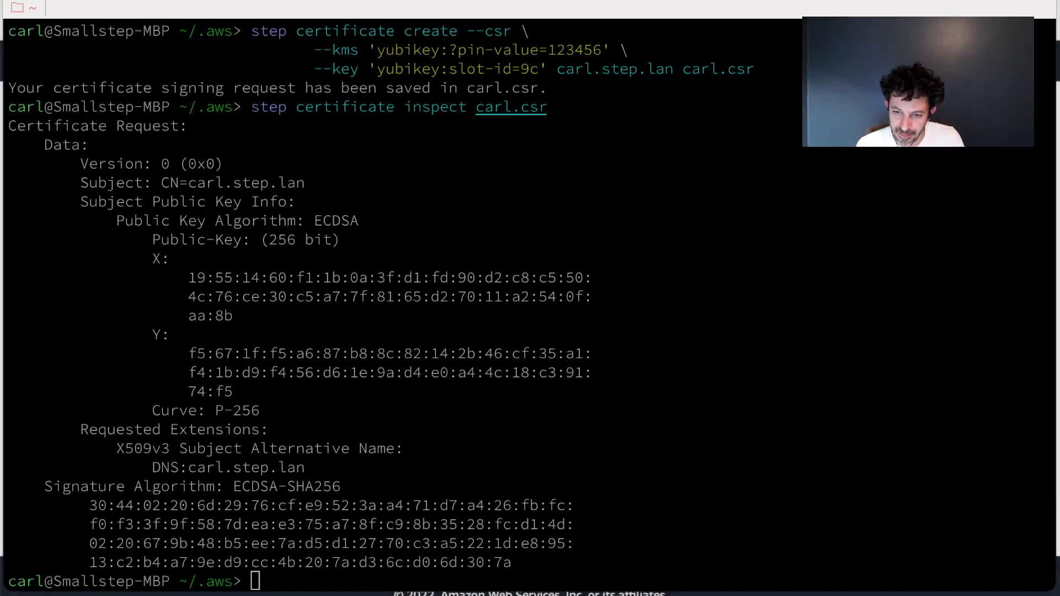
pyautogui.write('step ca sign carl.csr carl.crt')
pyautogui.write('step context select vic')
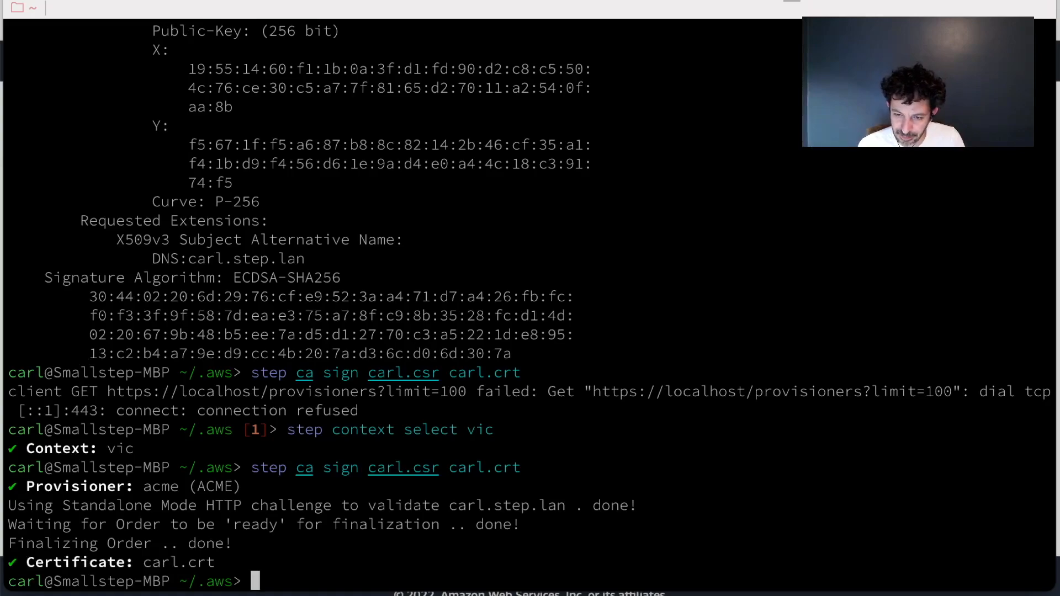
# - Inspect the certificate request, list the folder, and delete the local carl.crt file
pyautogui.write('step certificate inspect carl.csr')
pyautogui.write('ykman piv certificates import 9c carl.crt')
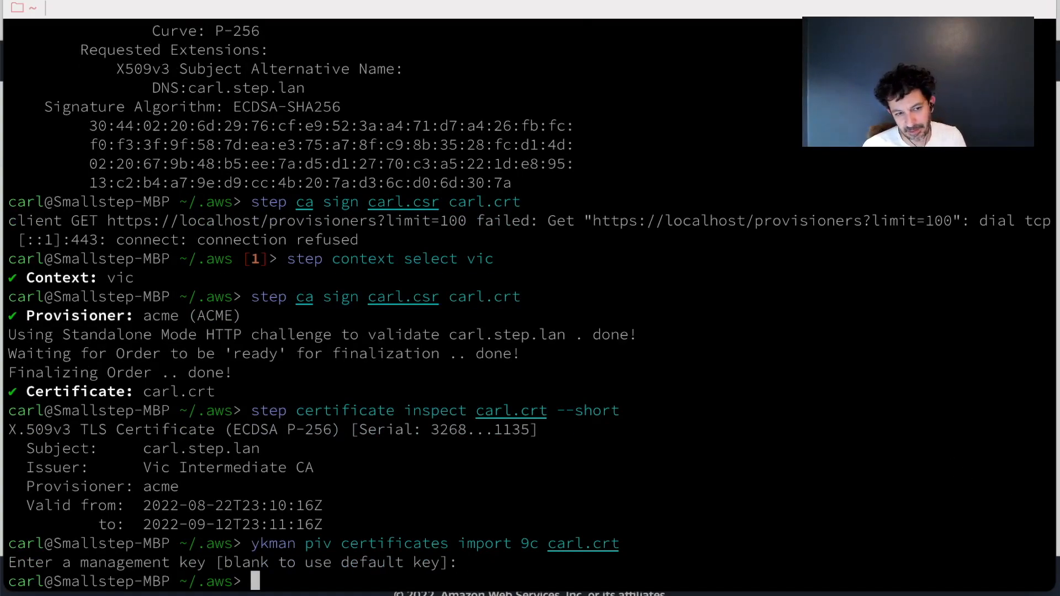
pyautogui.write('ls')
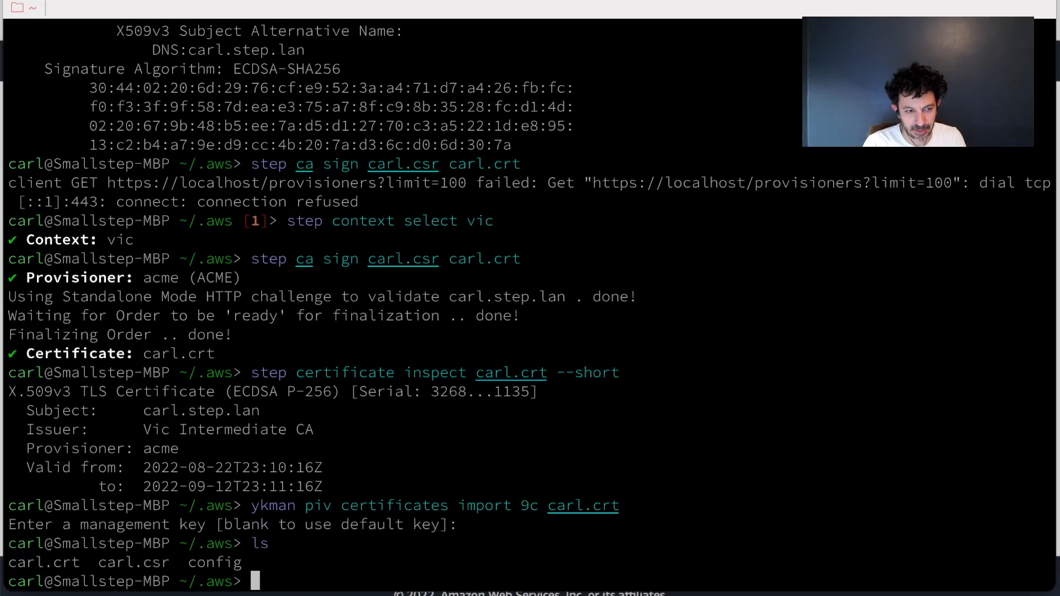
pyautogui.write('rm carl.crt')
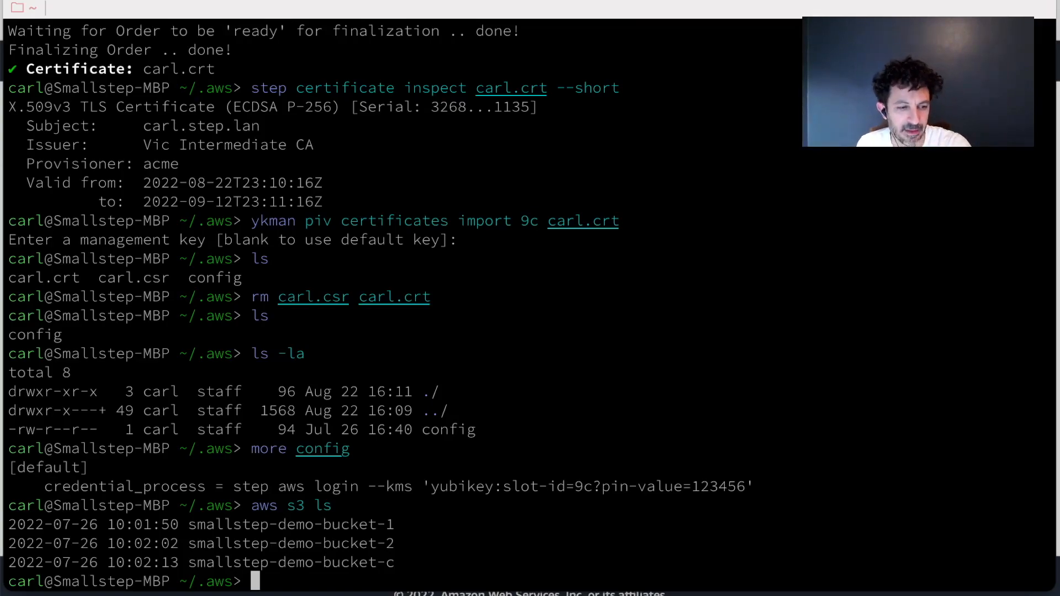
# - Enter aws s3 ls again at the new prompt to repeat the bucket listing
pyautogui.write('aws s3 ls')
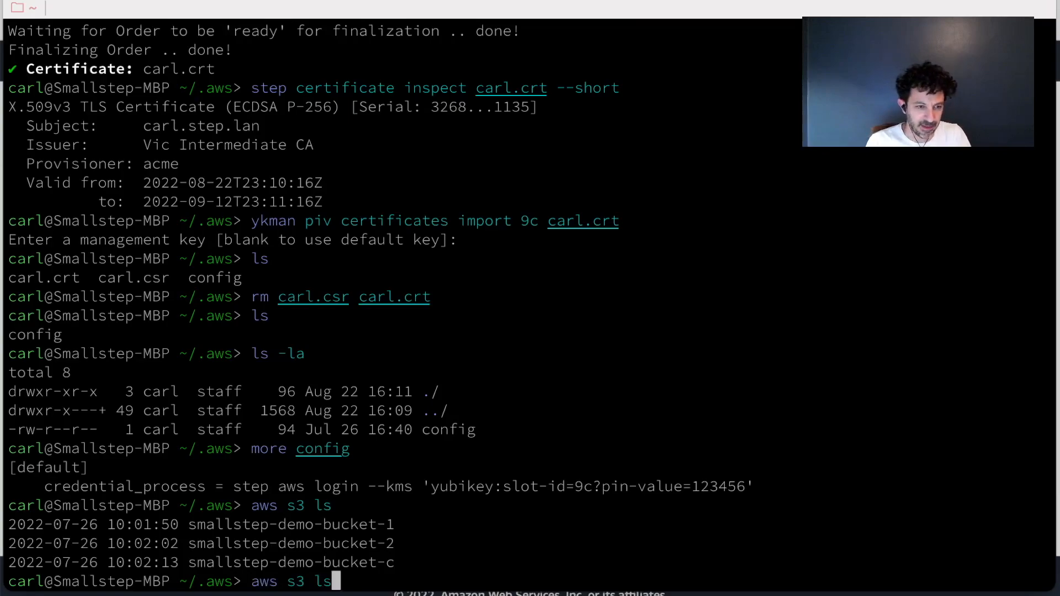